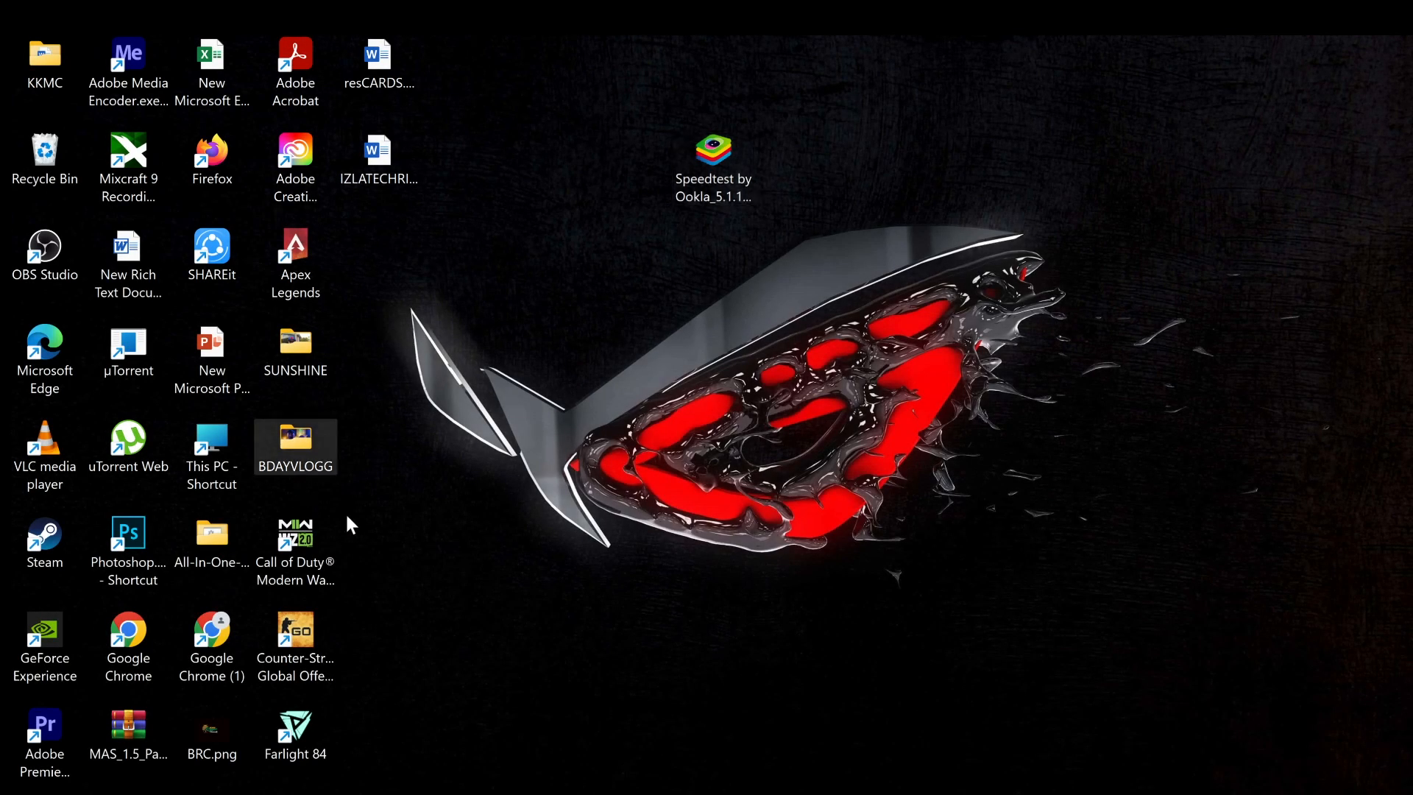
{"action": "mouse_move", "coordinate": [638, 169]}
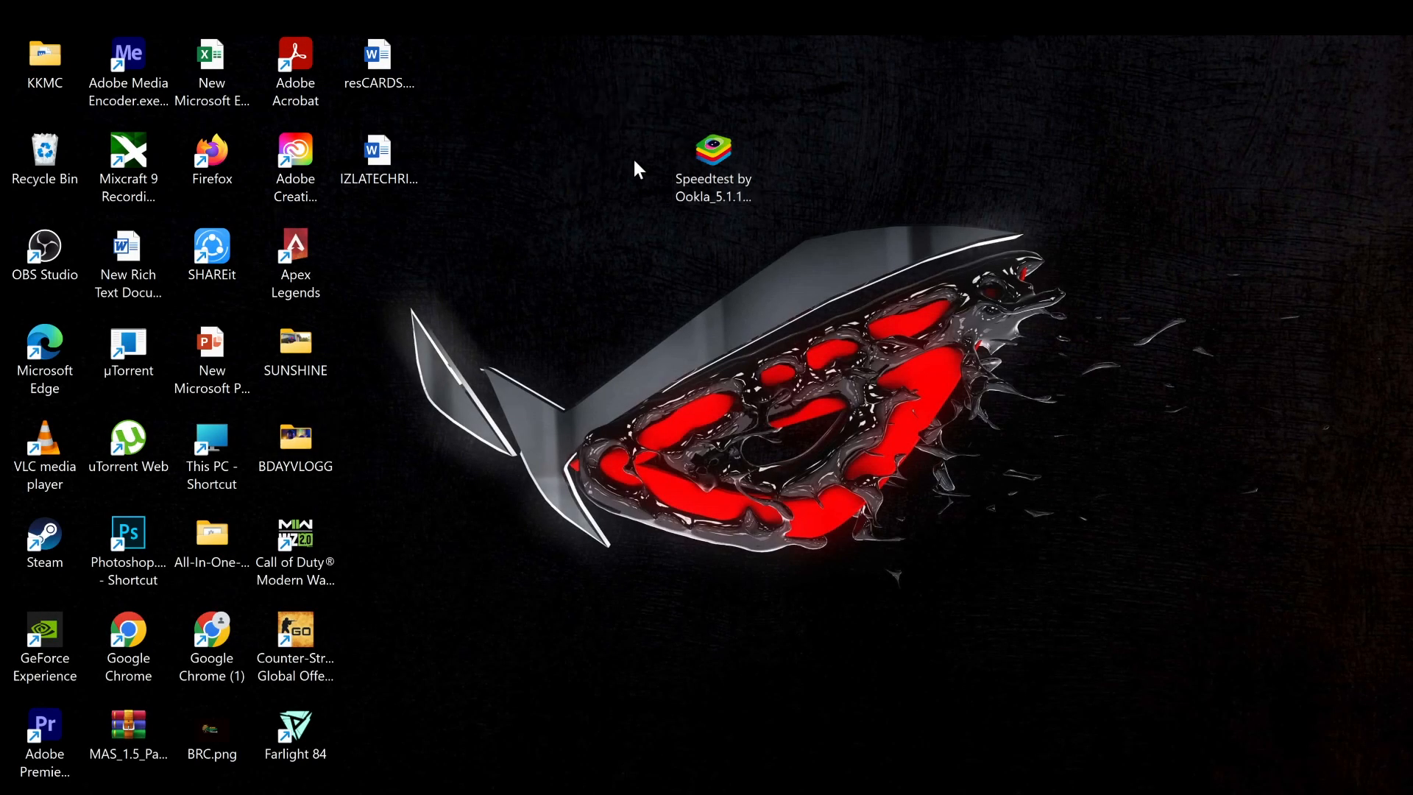
{"action": "mouse_move", "coordinate": [709, 350]}
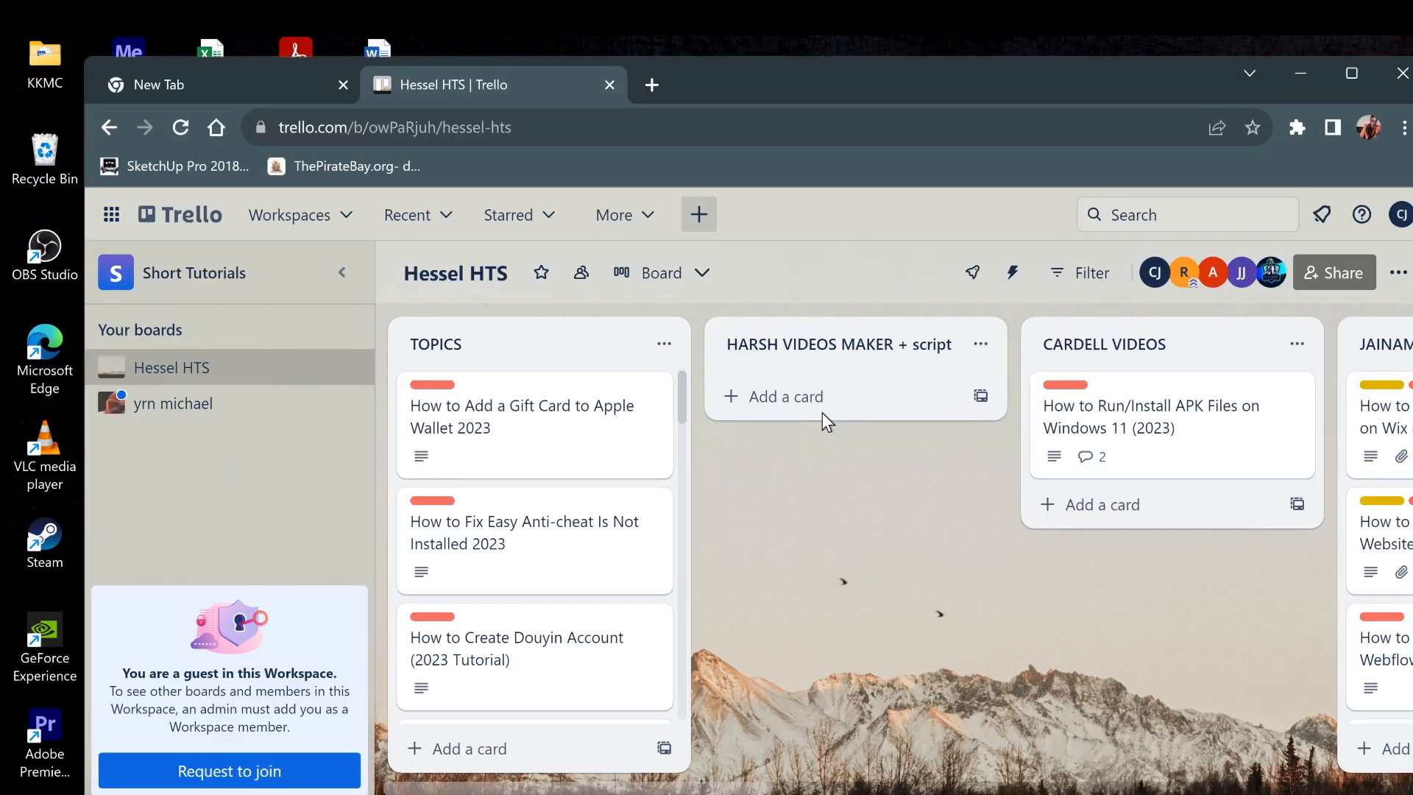
{"action": "mouse_move", "coordinate": [513, 106]}
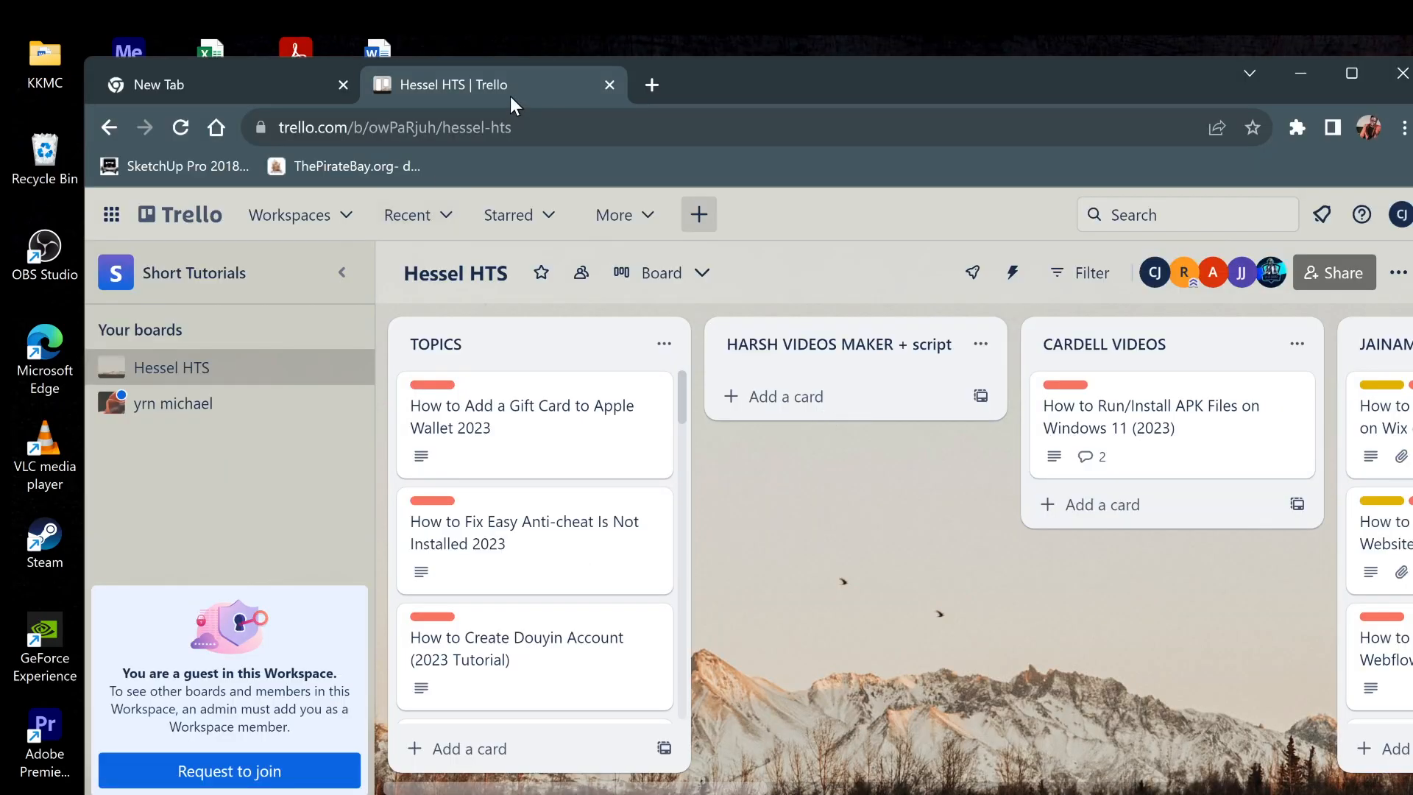
Step: Download the BlueStacks installer from bluestacks.com/bluestacks-5.html, retrying the download once
{"action": "left_click", "coordinate": [221, 85]}
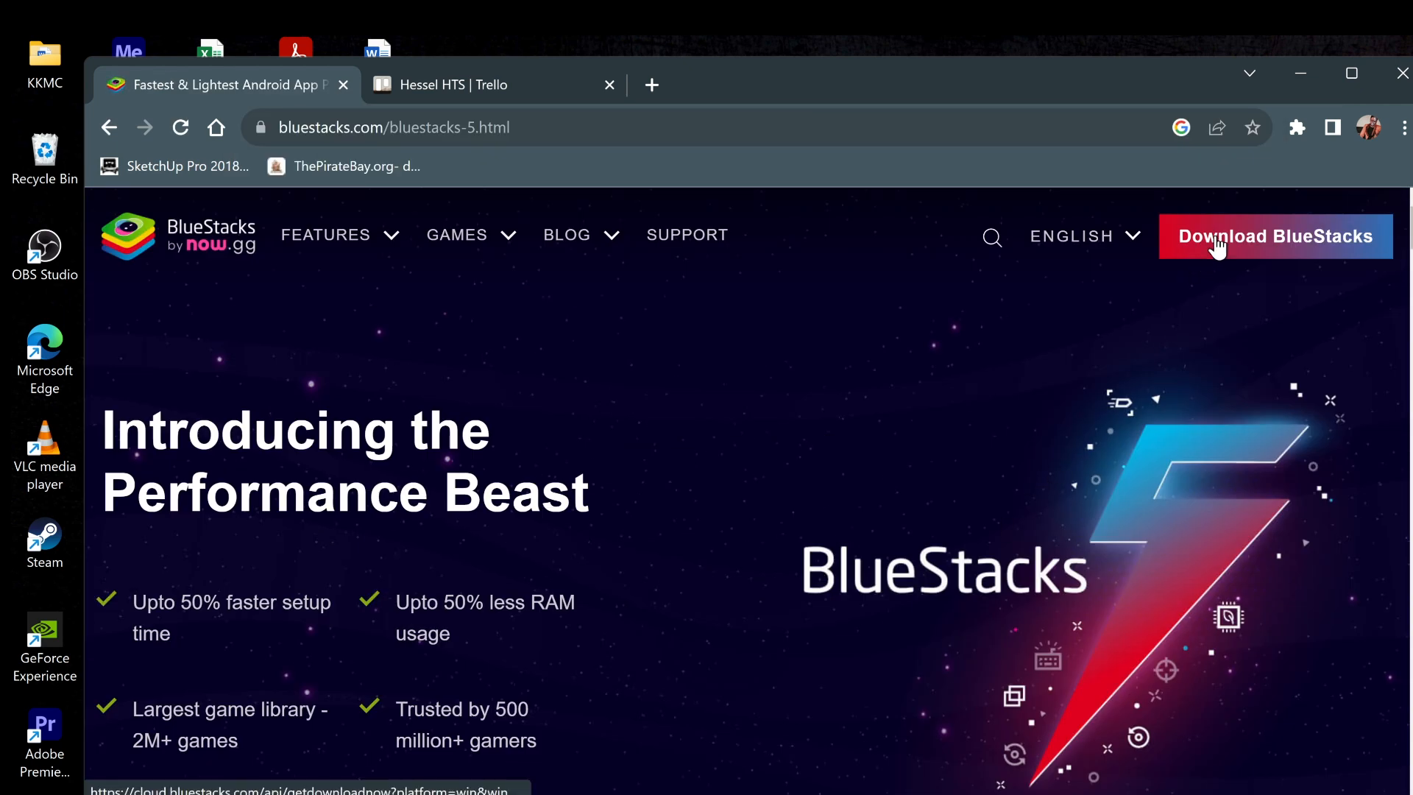
{"action": "left_click", "coordinate": [1275, 236]}
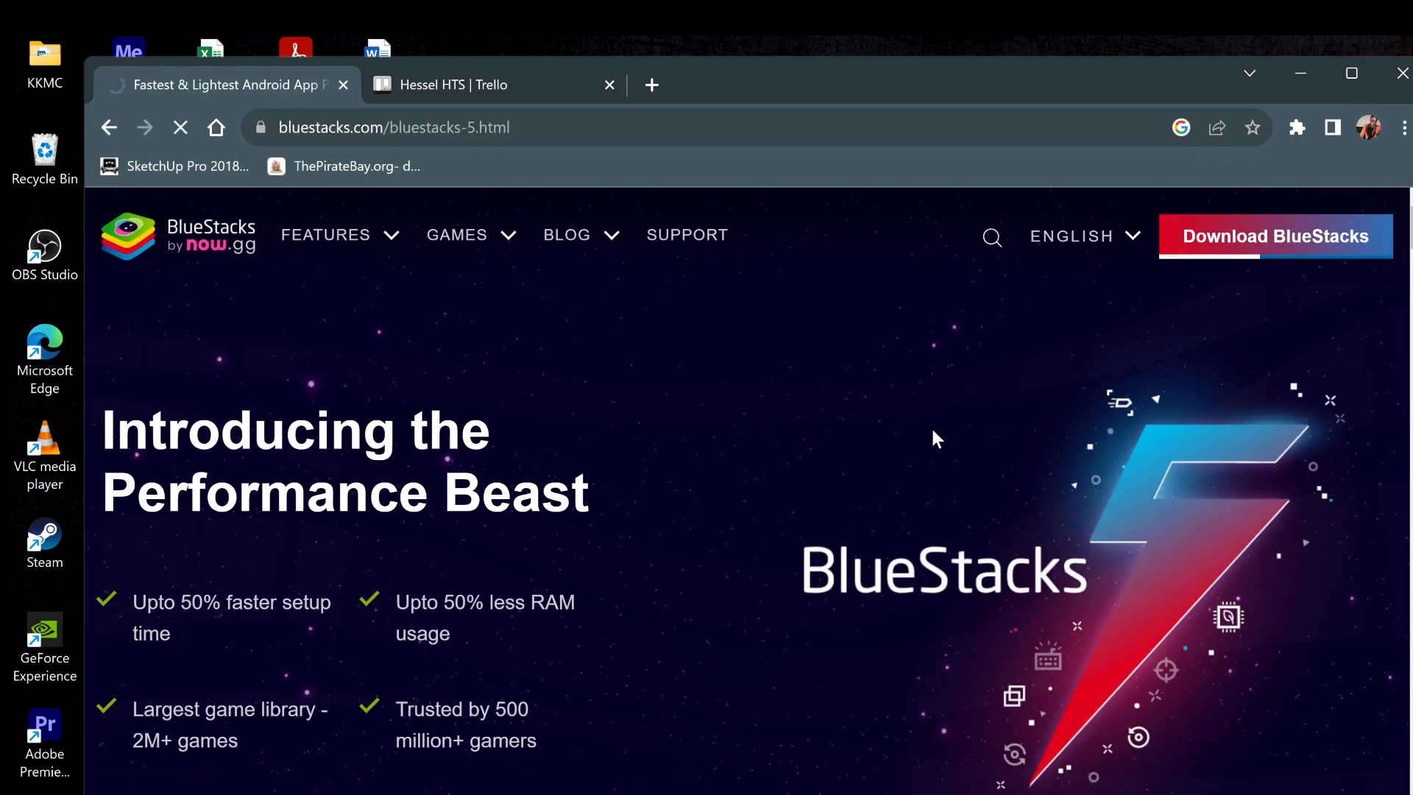
{"action": "scroll", "scroll_direction": "down", "scroll_amount": 3}
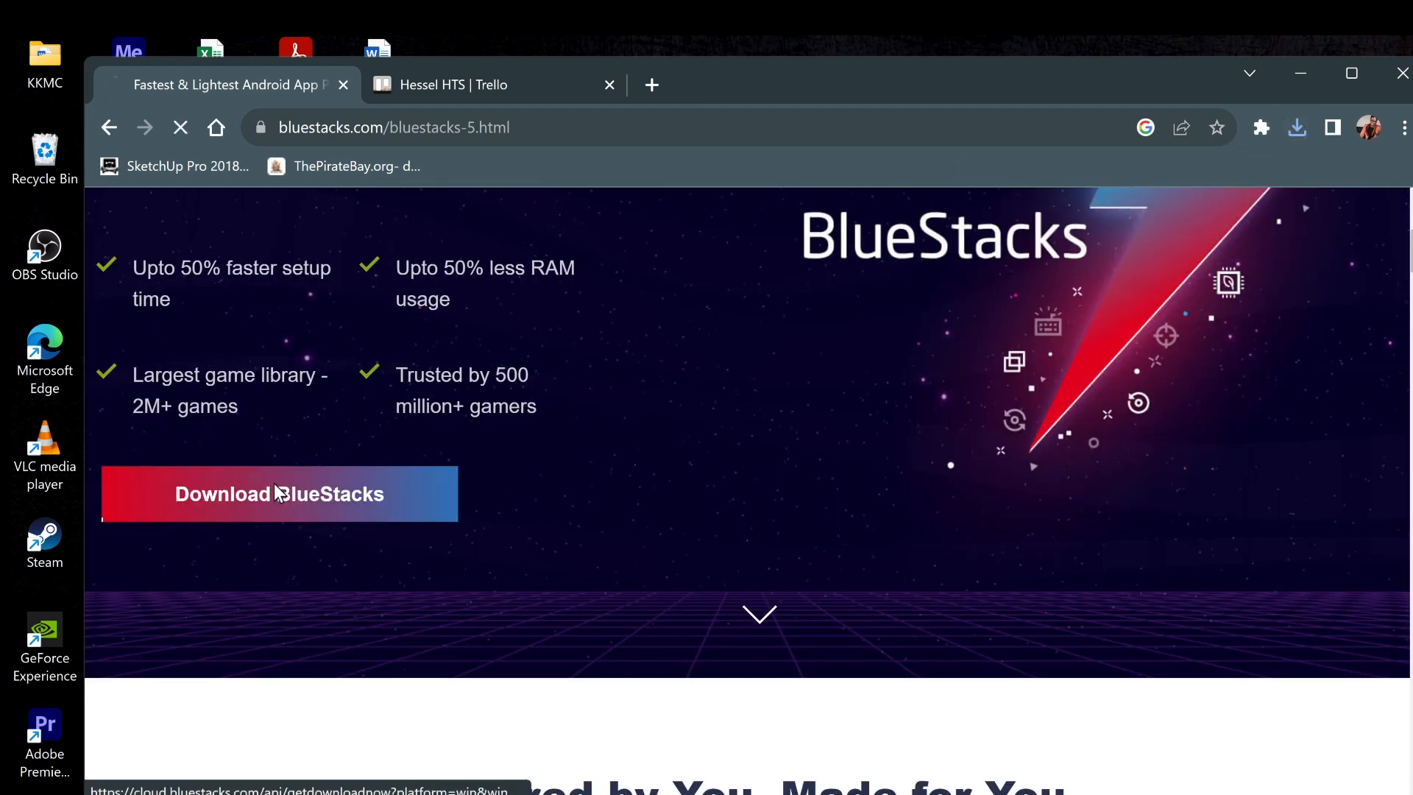
{"action": "left_click", "coordinate": [280, 495]}
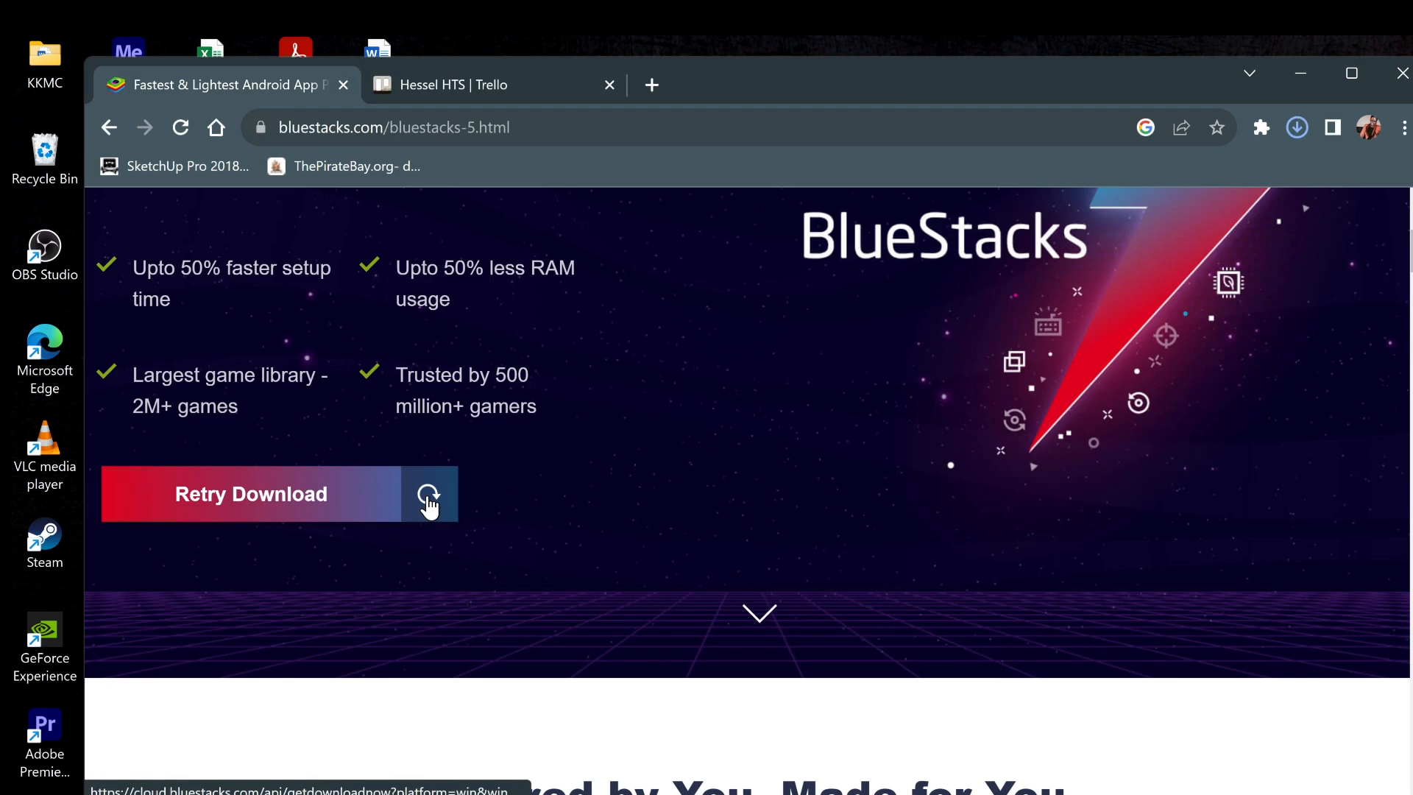
{"action": "left_click", "coordinate": [429, 495]}
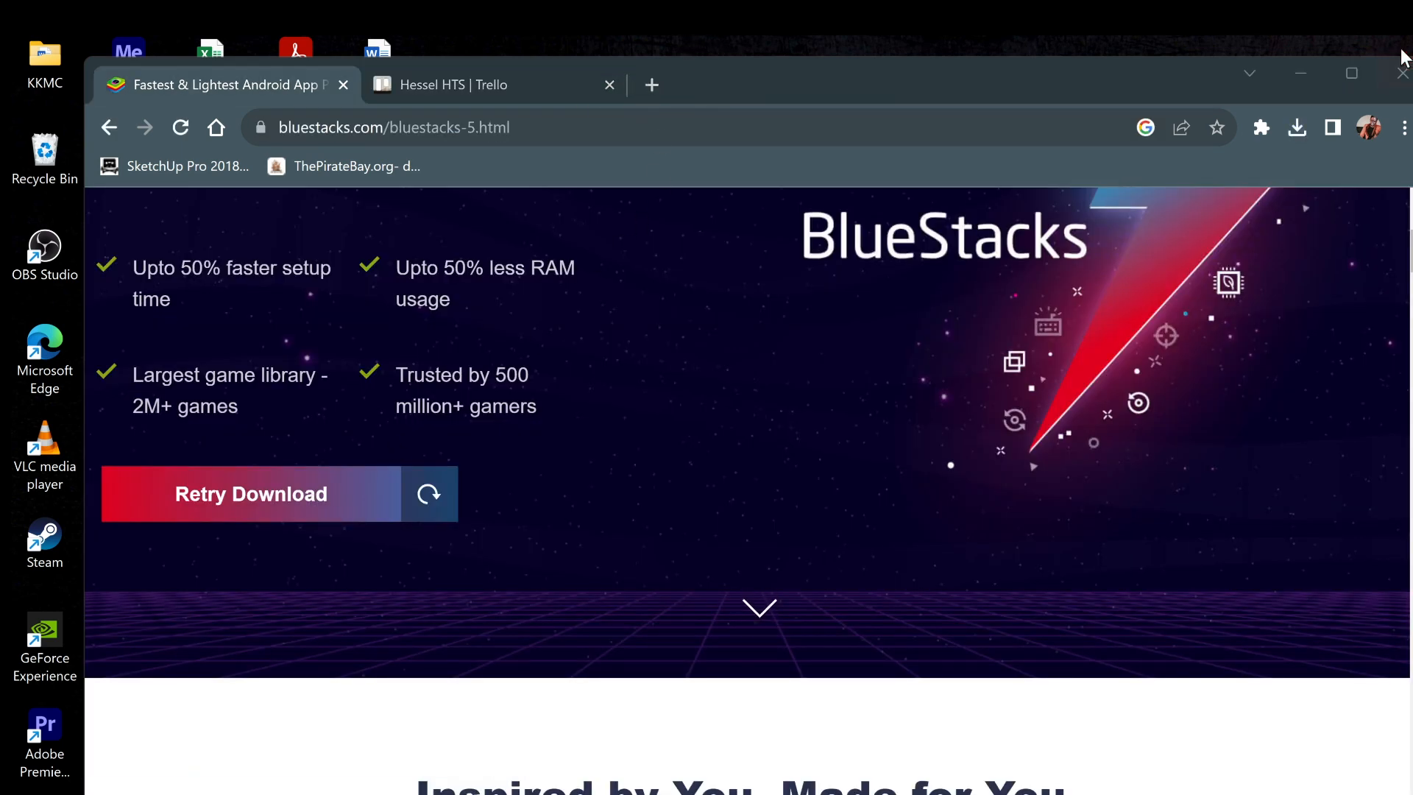
Step: Run BlueStacksInstaller .exe from Downloads, confirming the security warning
{"action": "left_click", "coordinate": [1398, 74]}
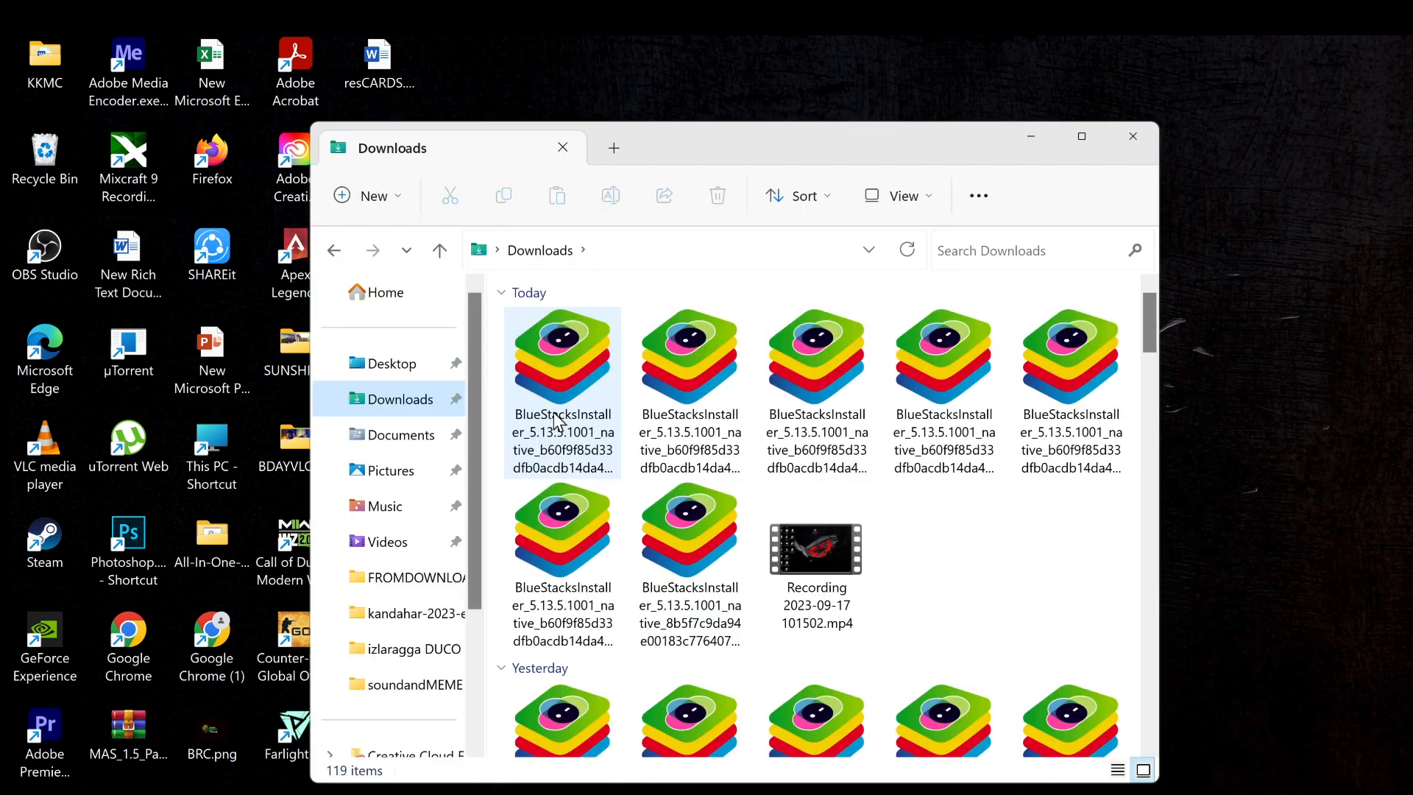
{"action": "double_click", "coordinate": [561, 352]}
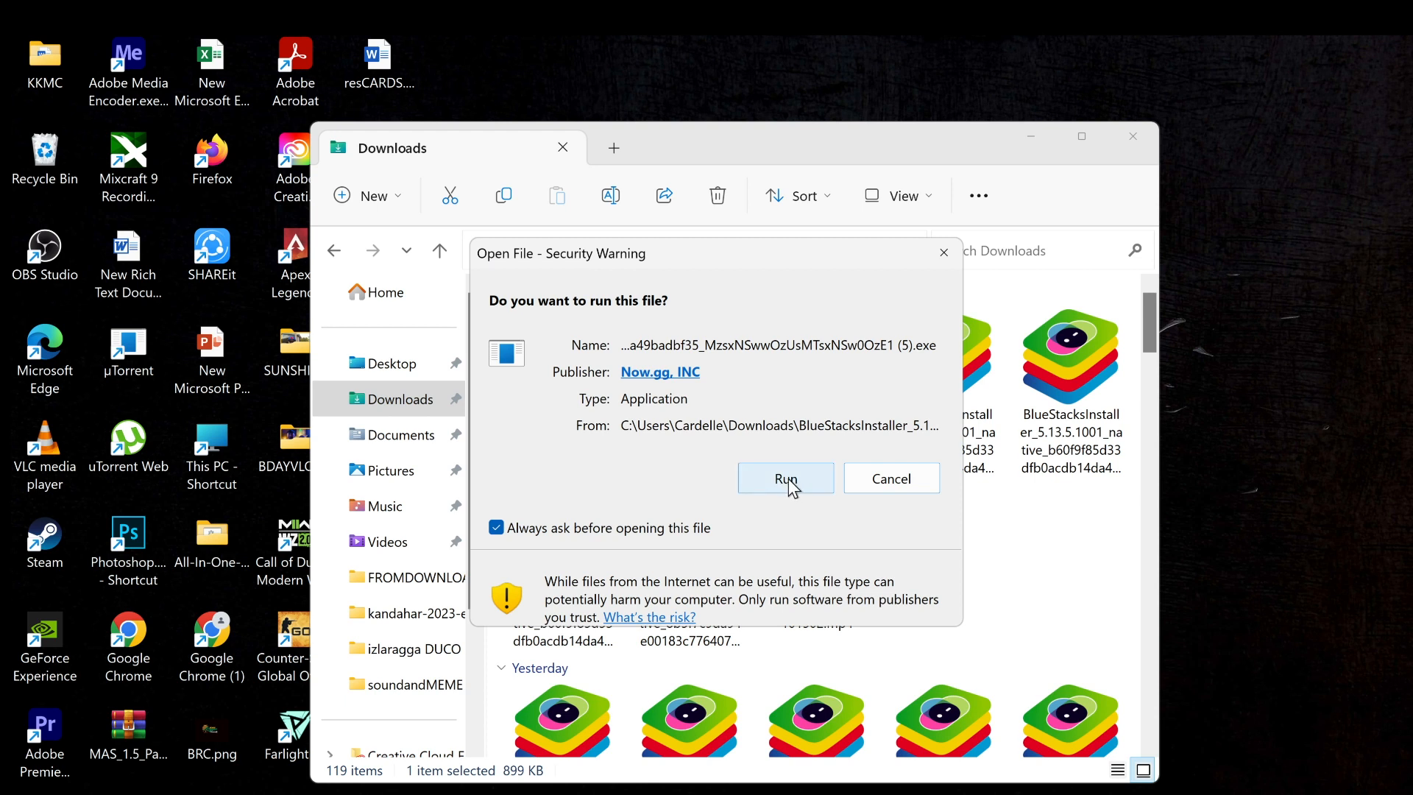
{"action": "left_click", "coordinate": [785, 478]}
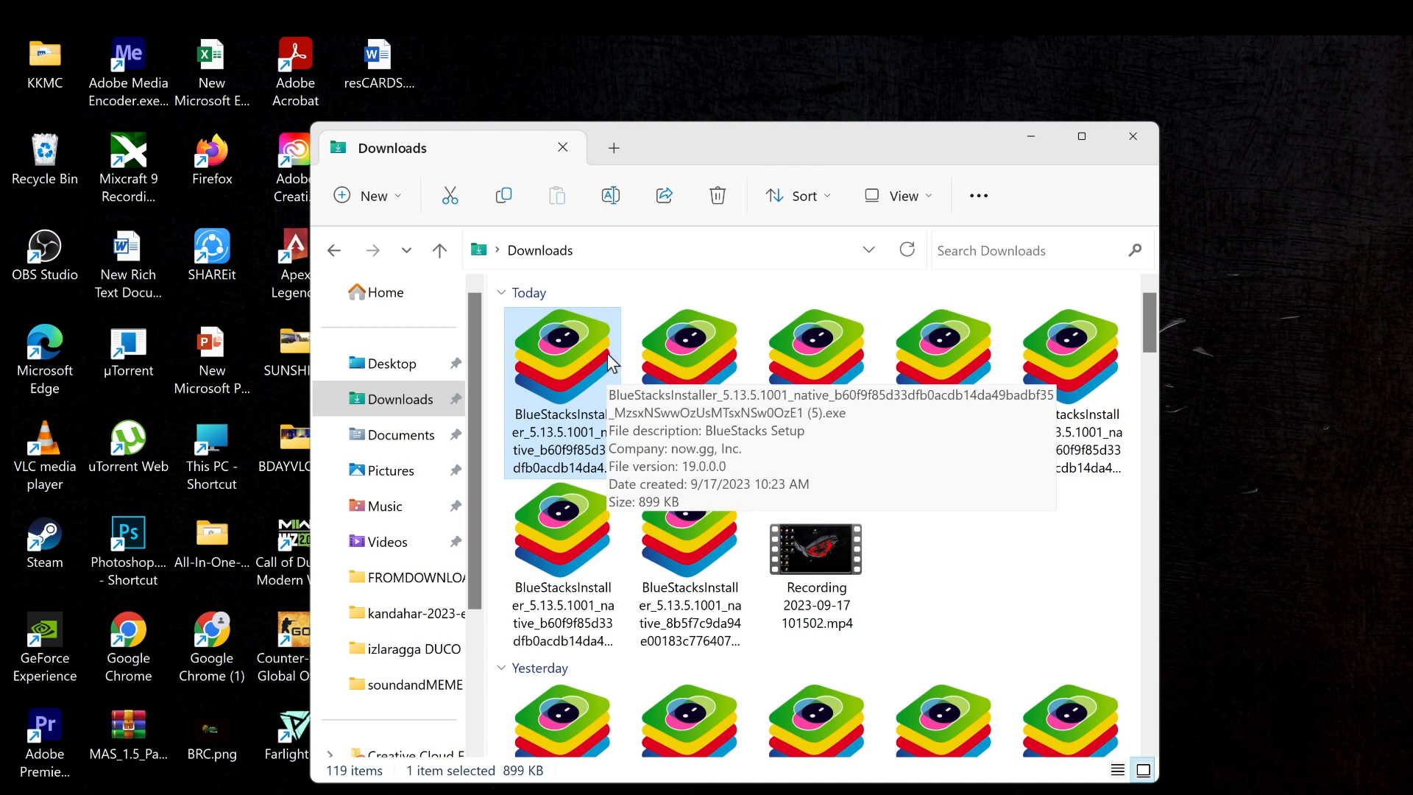
{"action": "double_click", "coordinate": [560, 352]}
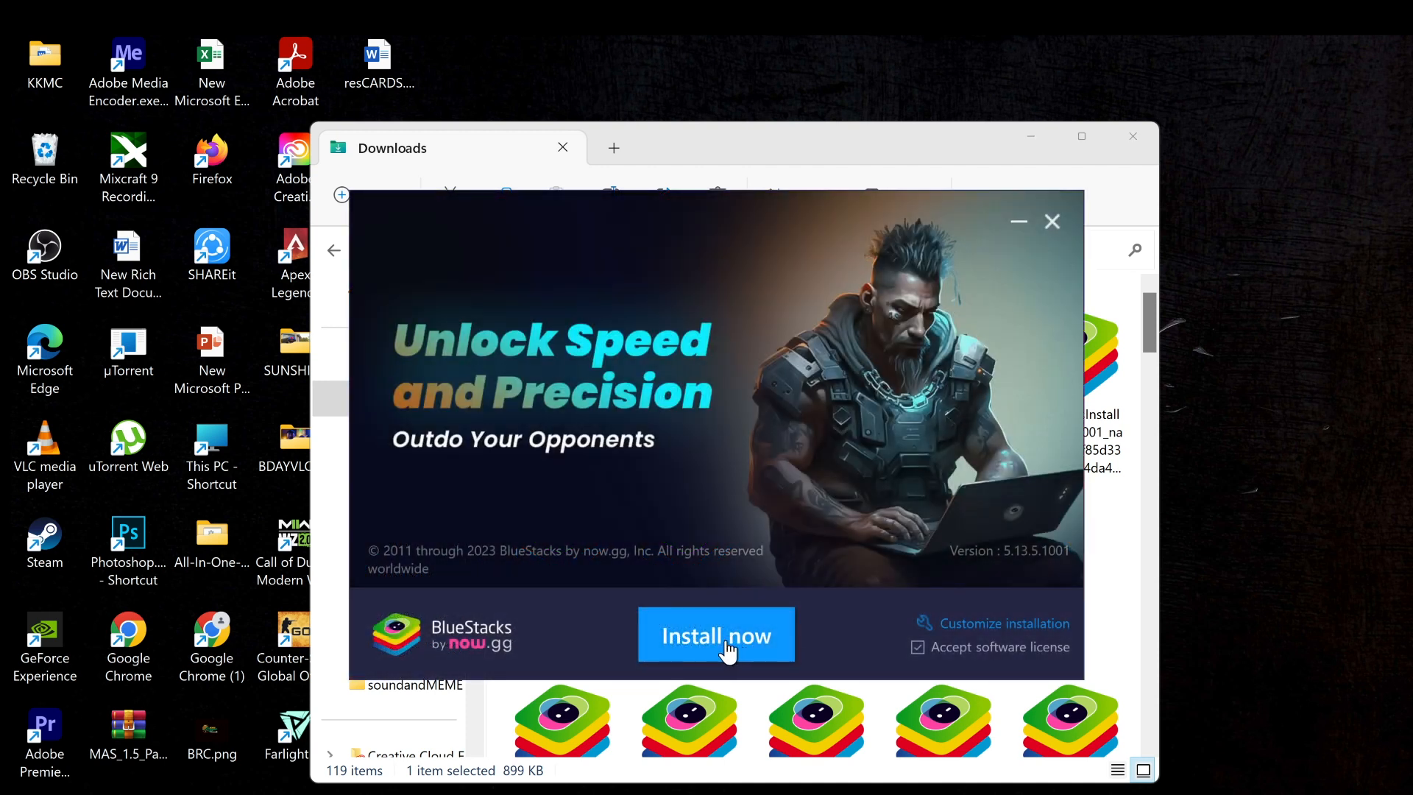
Step: Start the BlueStacks installation with default settings via Install now
{"action": "left_click", "coordinate": [715, 634]}
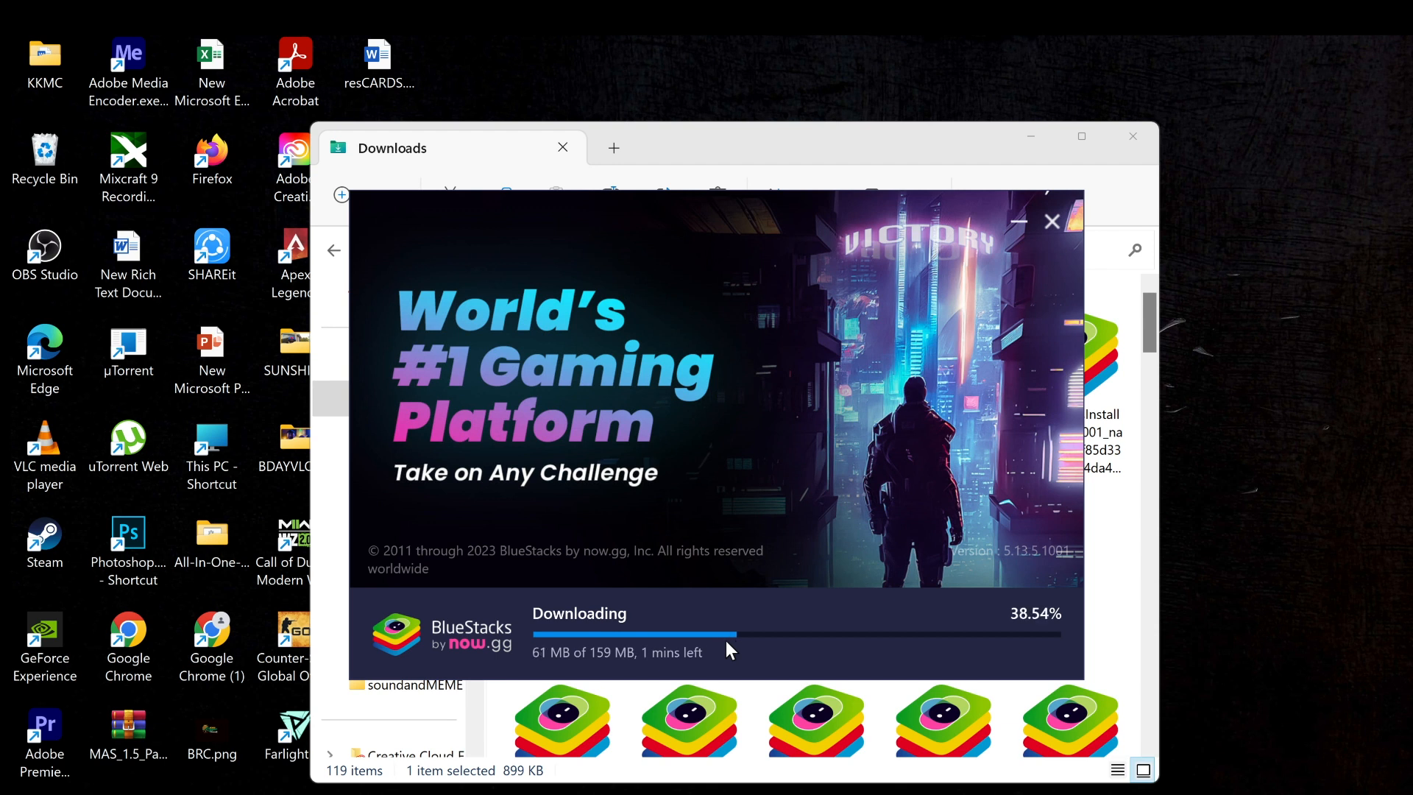
{"action": "mouse_move", "coordinate": [632, 81]}
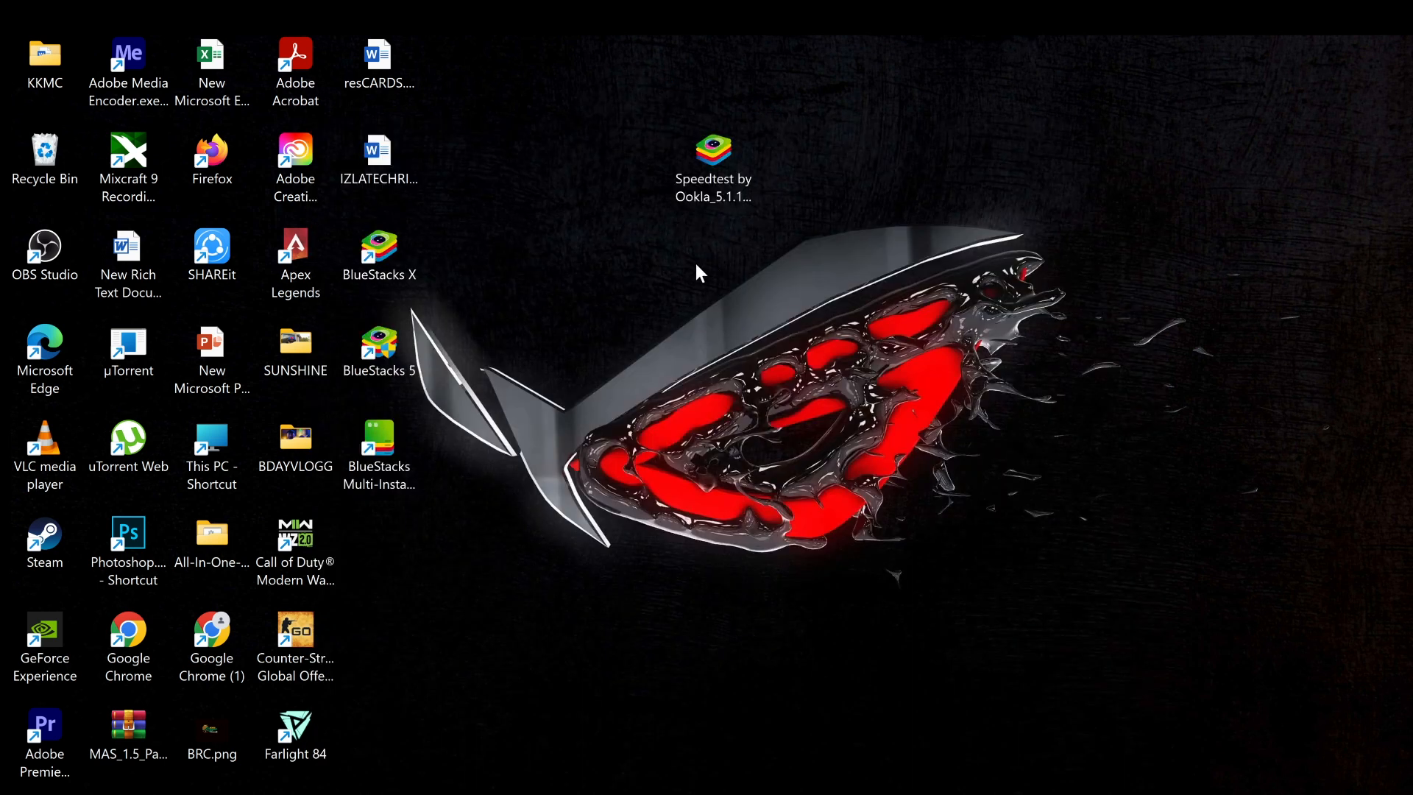
{"action": "mouse_move", "coordinate": [540, 227]}
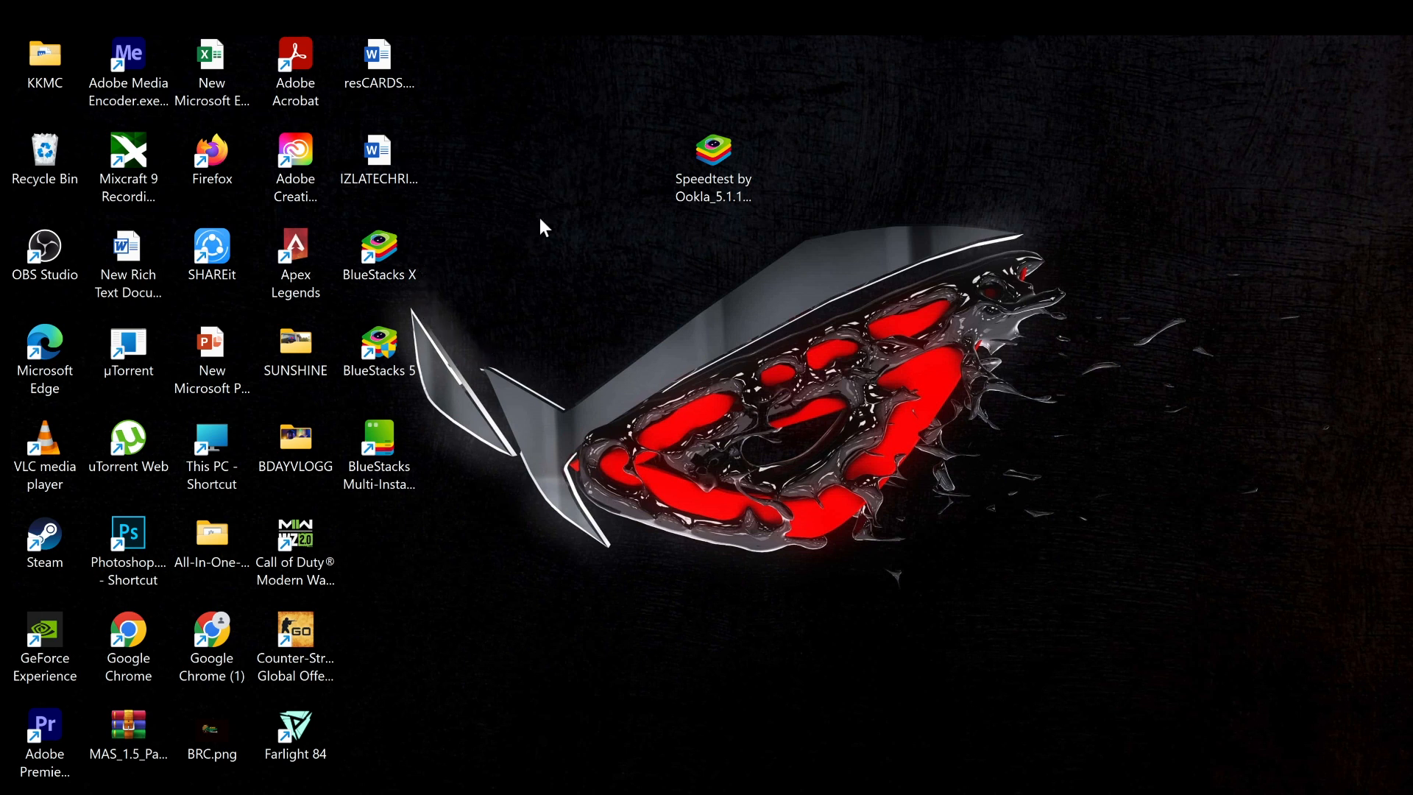
{"action": "mouse_move", "coordinate": [394, 372]}
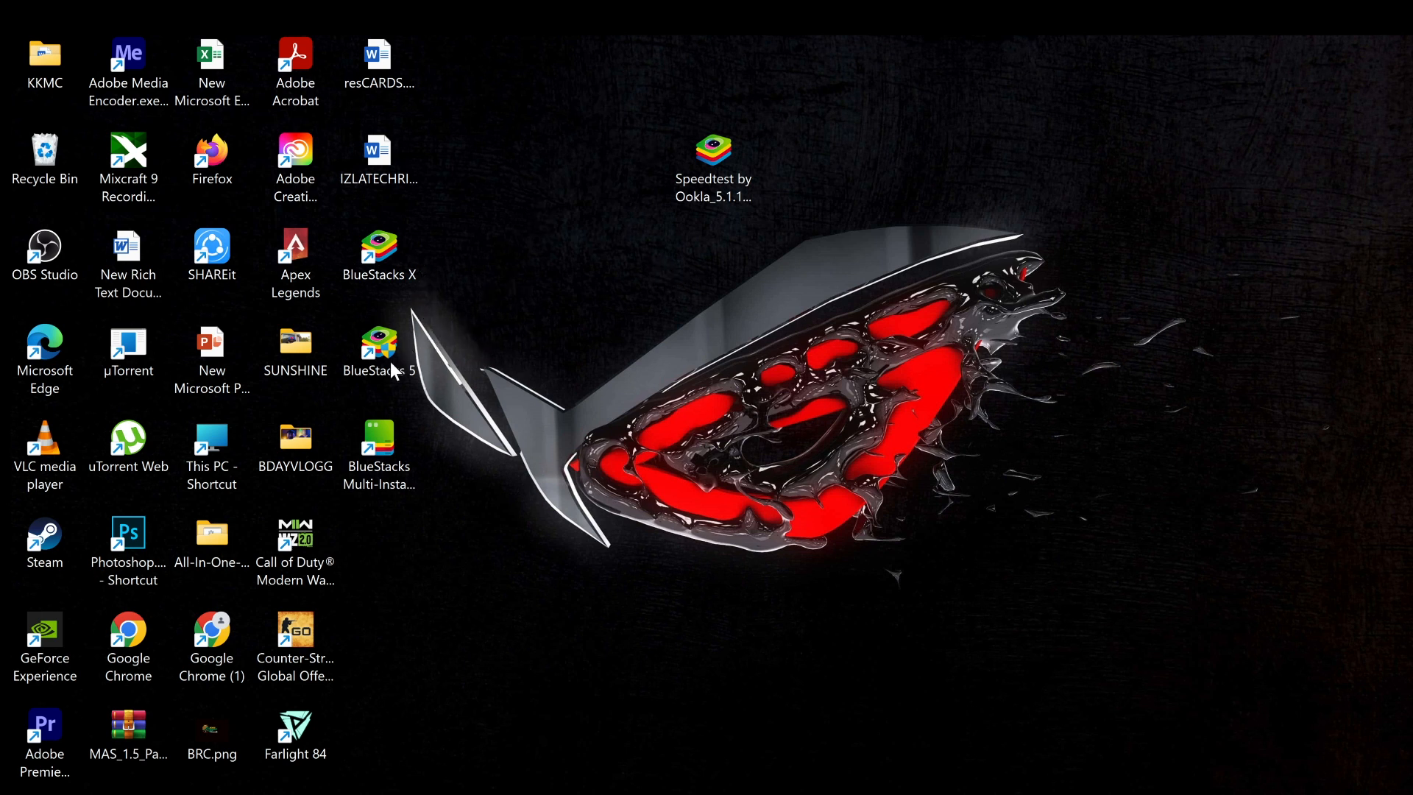
Step: Show the Compatibility settings in the BlueStacks 5 shortcut's Properties
{"action": "right_click", "coordinate": [378, 347]}
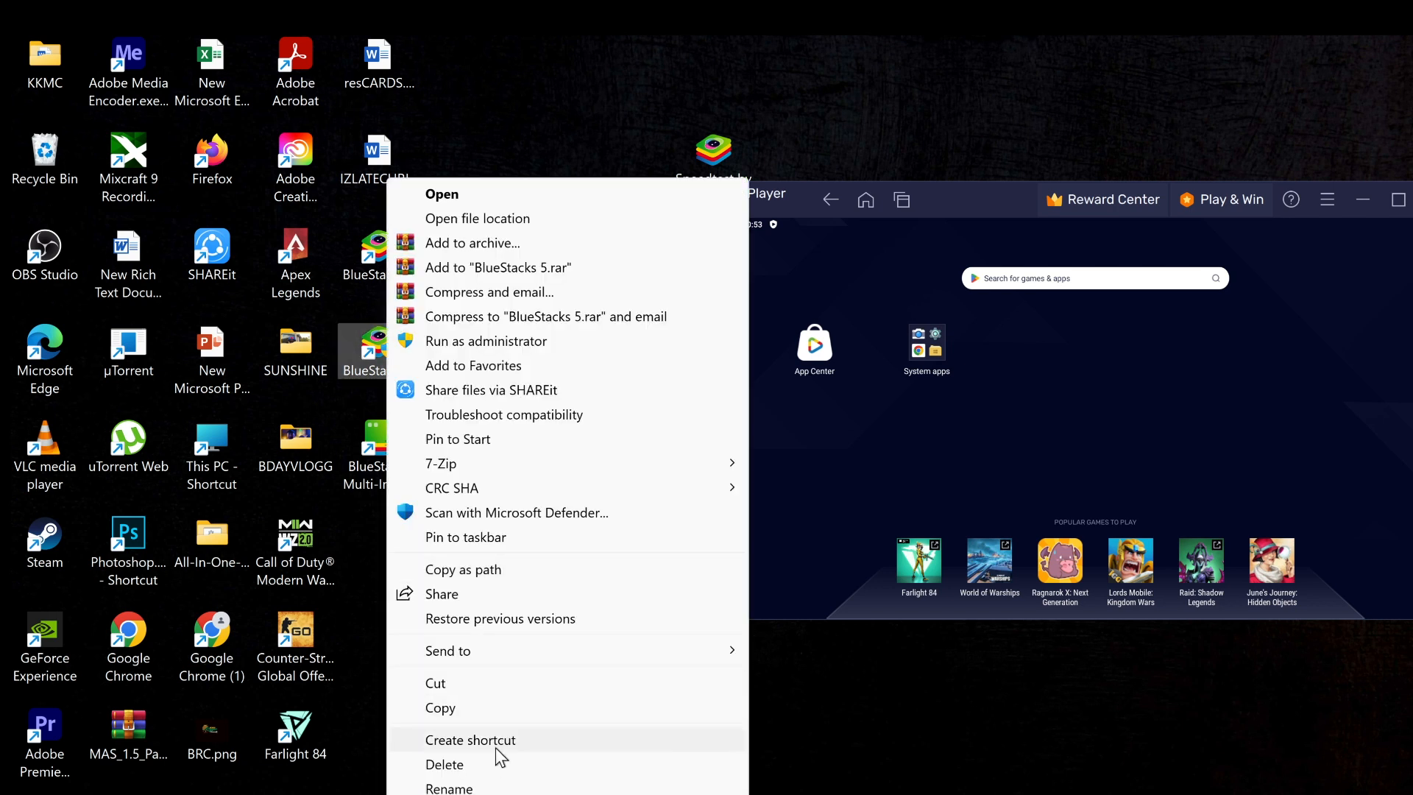
{"action": "left_click", "coordinate": [451, 786]}
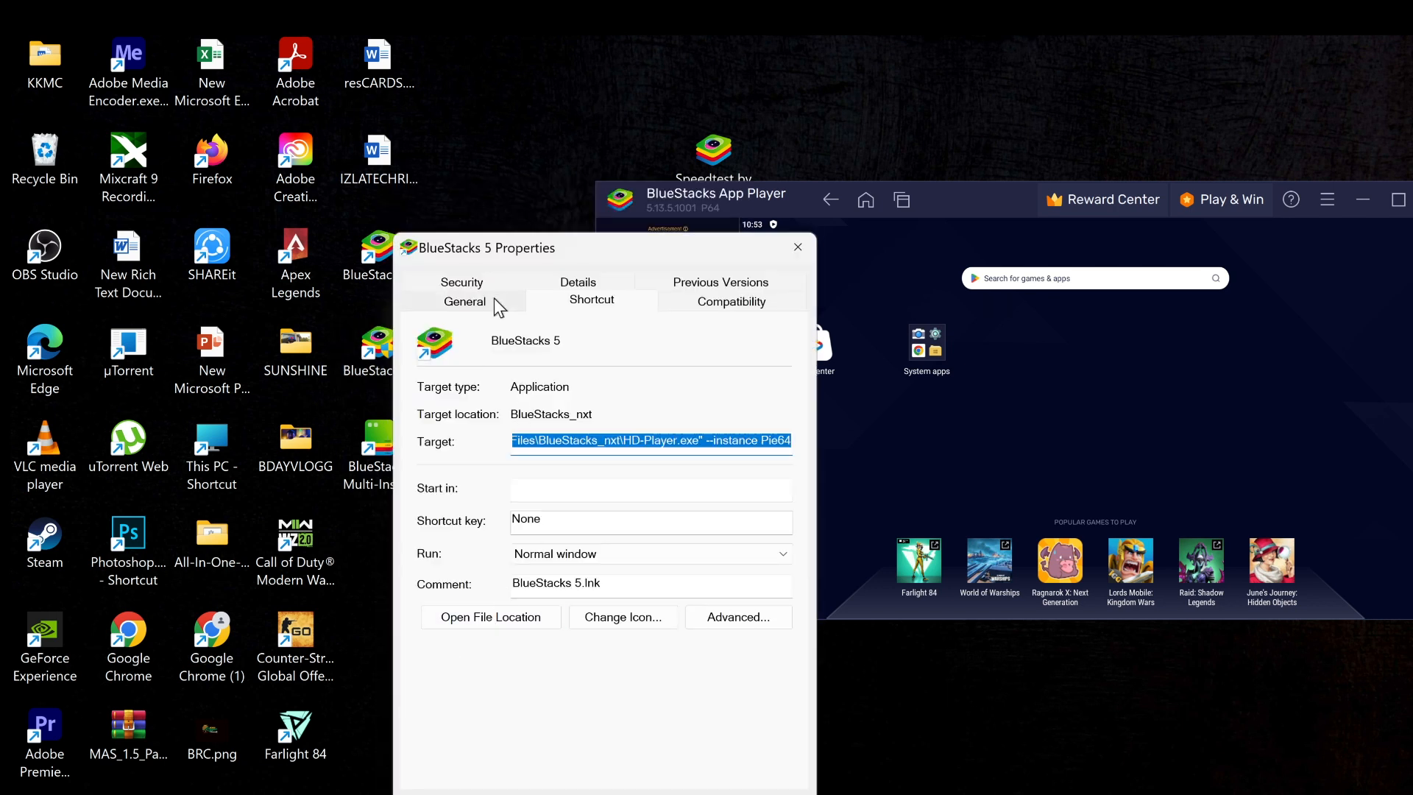
{"action": "mouse_move", "coordinate": [677, 326]}
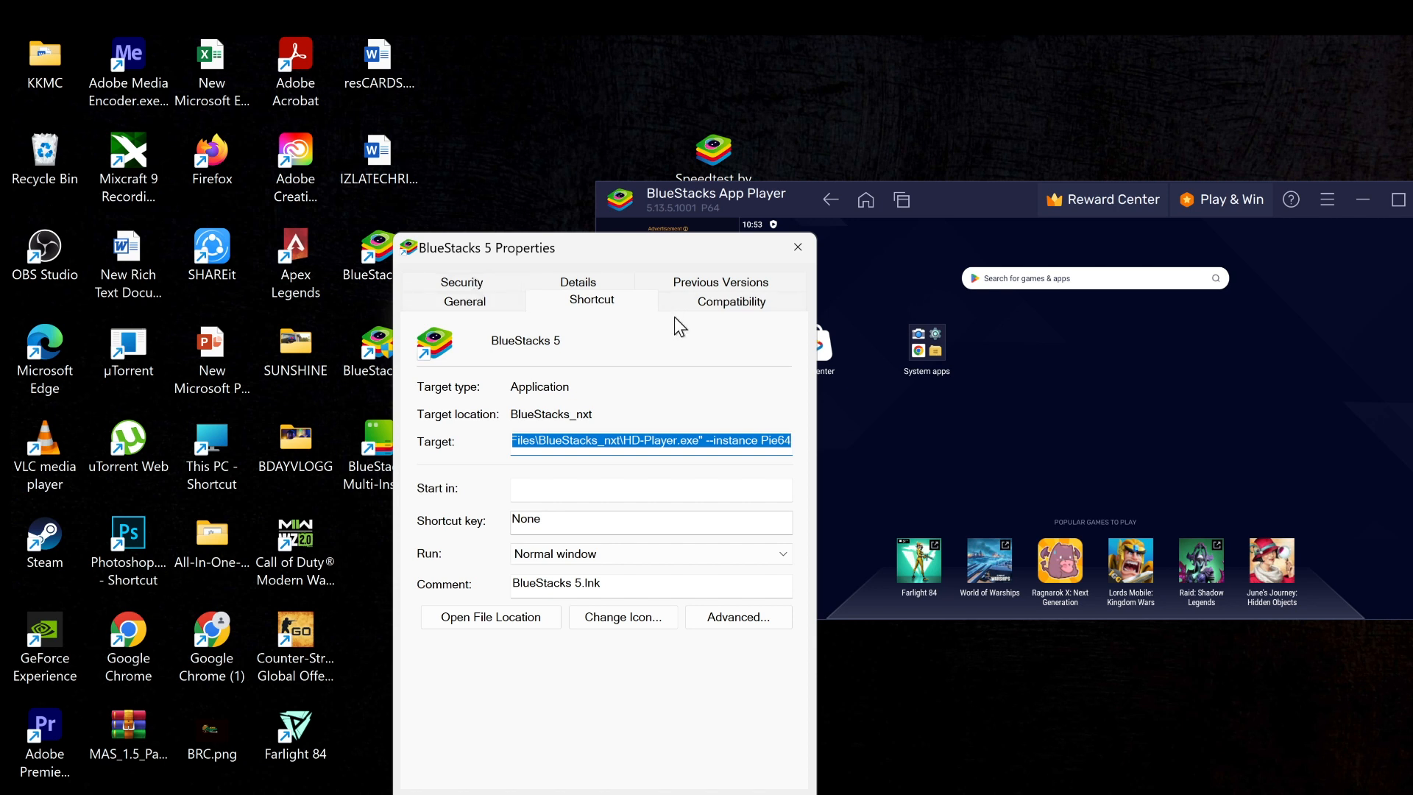
{"action": "left_click", "coordinate": [731, 300]}
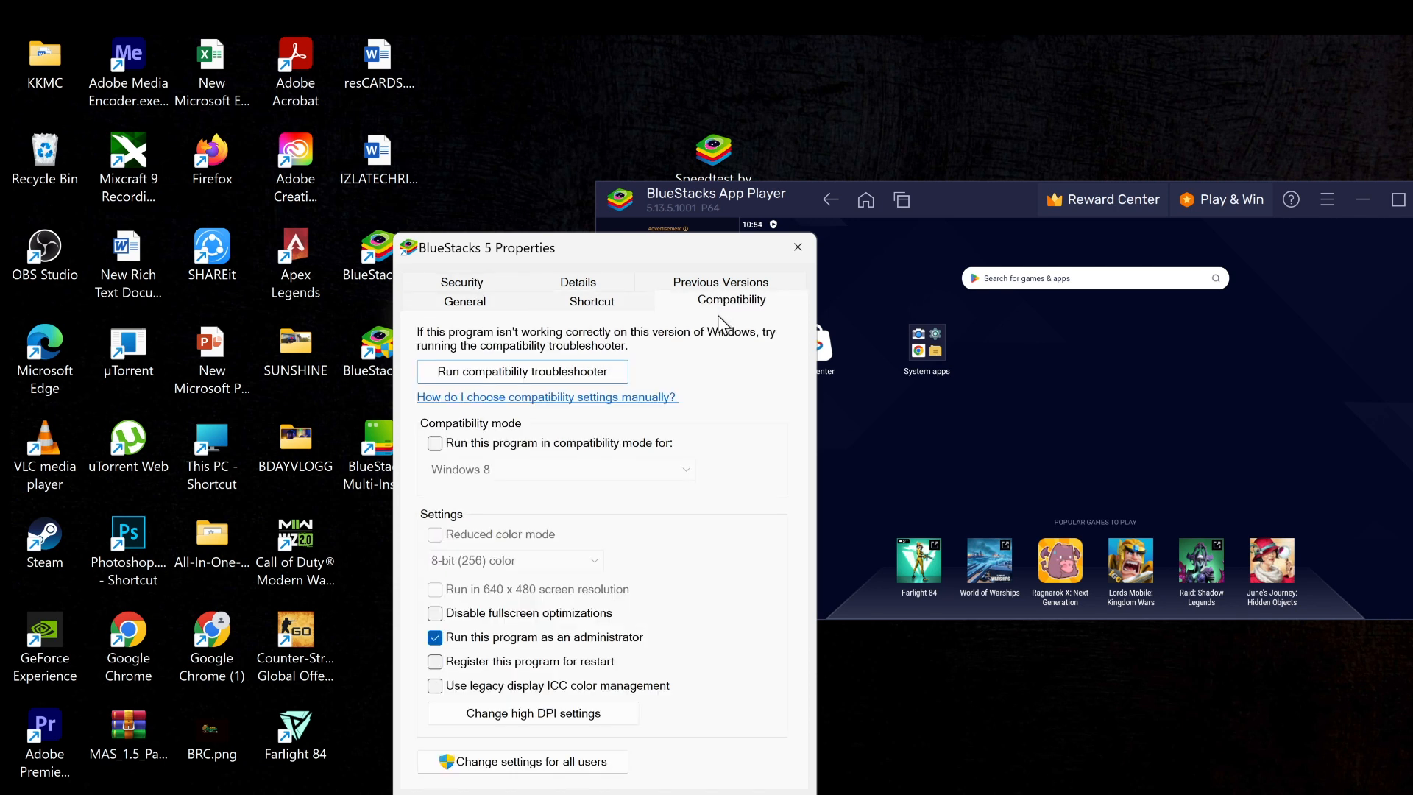
{"action": "mouse_move", "coordinate": [590, 224]}
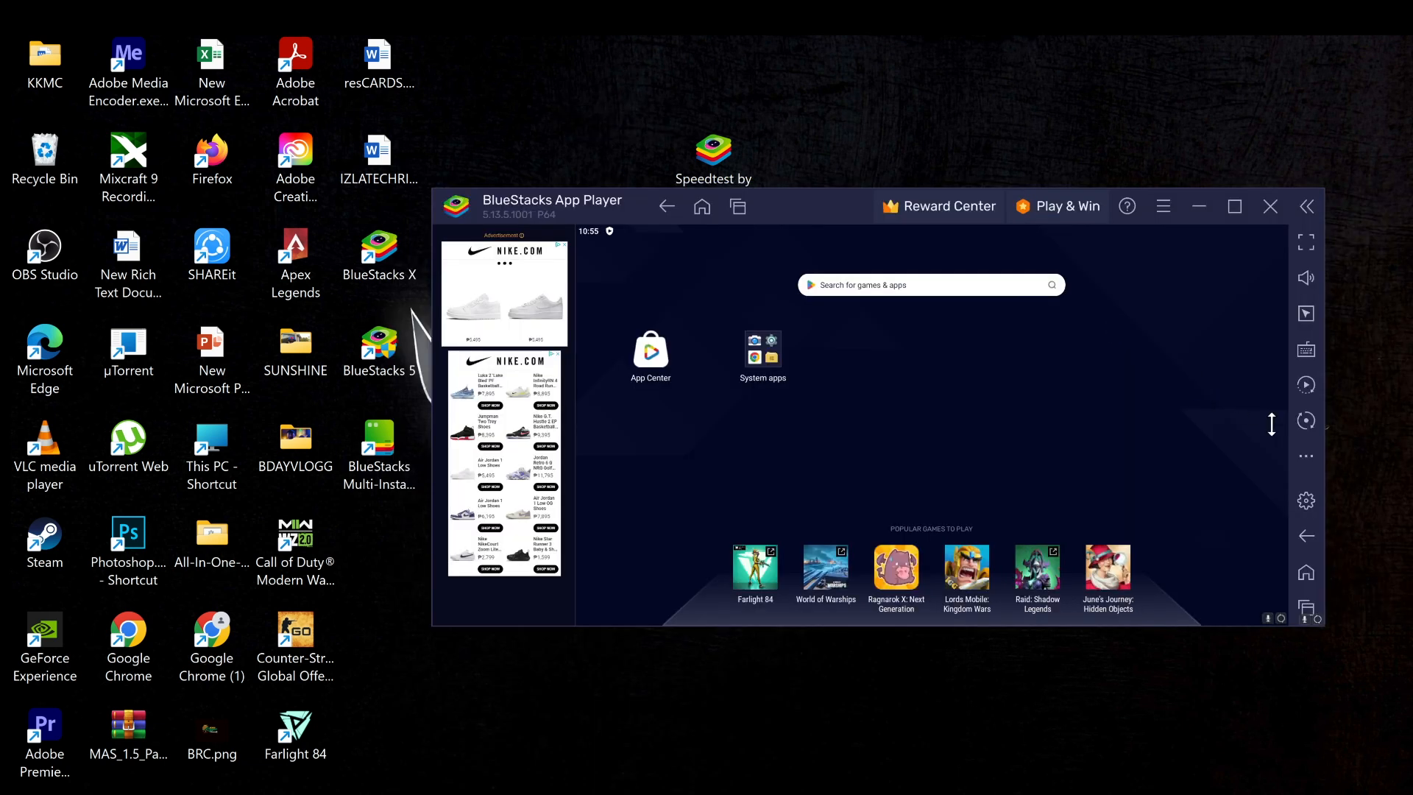
{"action": "mouse_move", "coordinate": [1072, 355]}
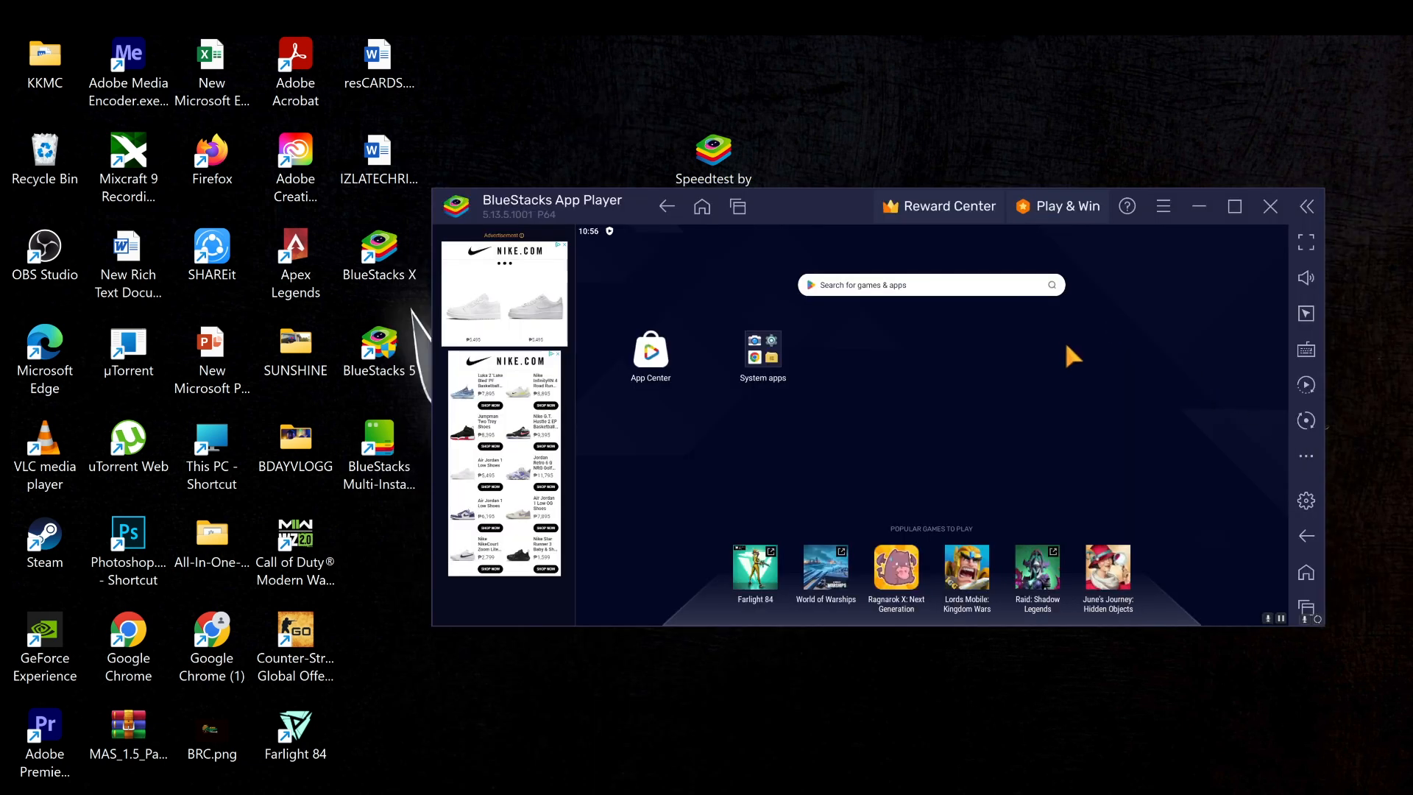
Step: Start Install APK from the side toolbar's more tools panel
{"action": "left_click", "coordinate": [1306, 456]}
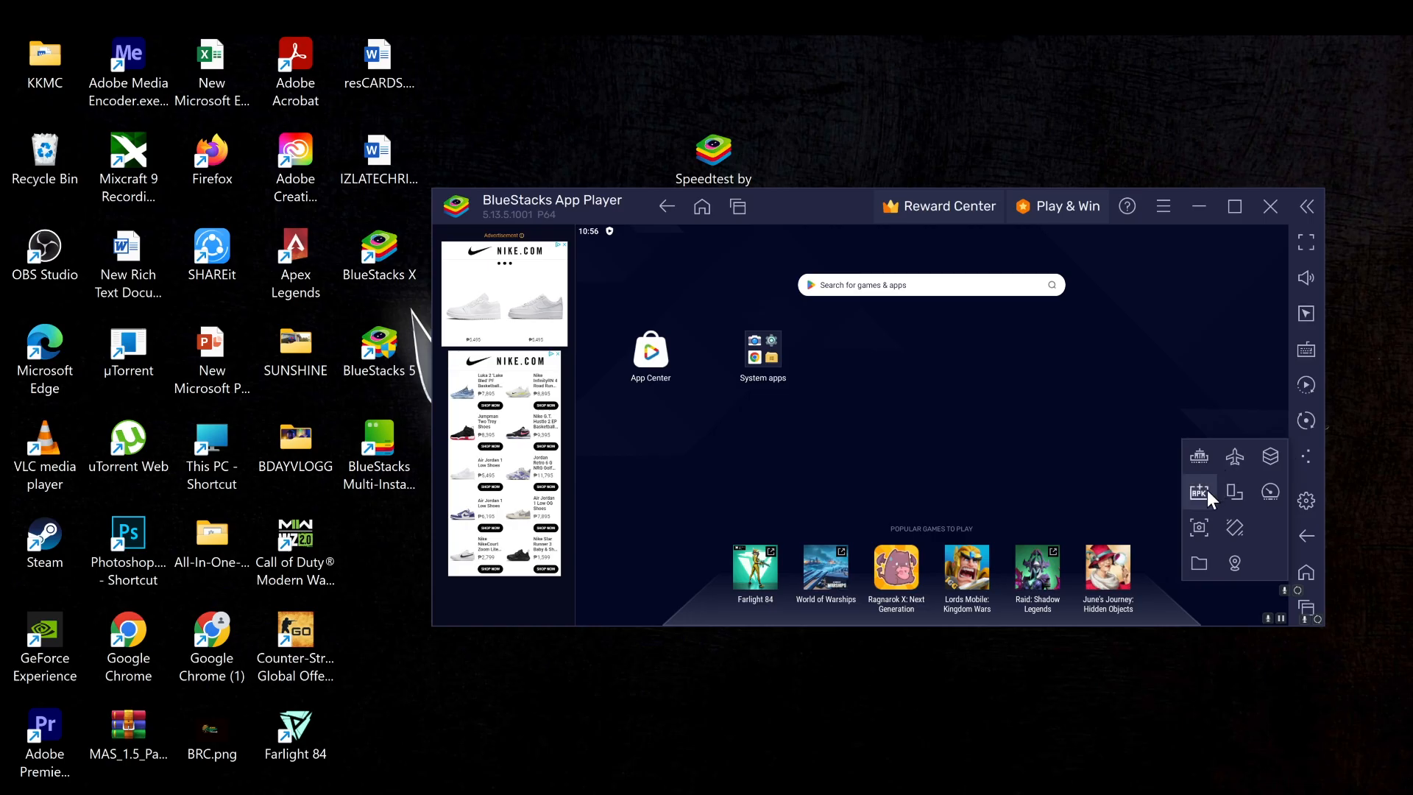
{"action": "mouse_move", "coordinate": [1200, 494]}
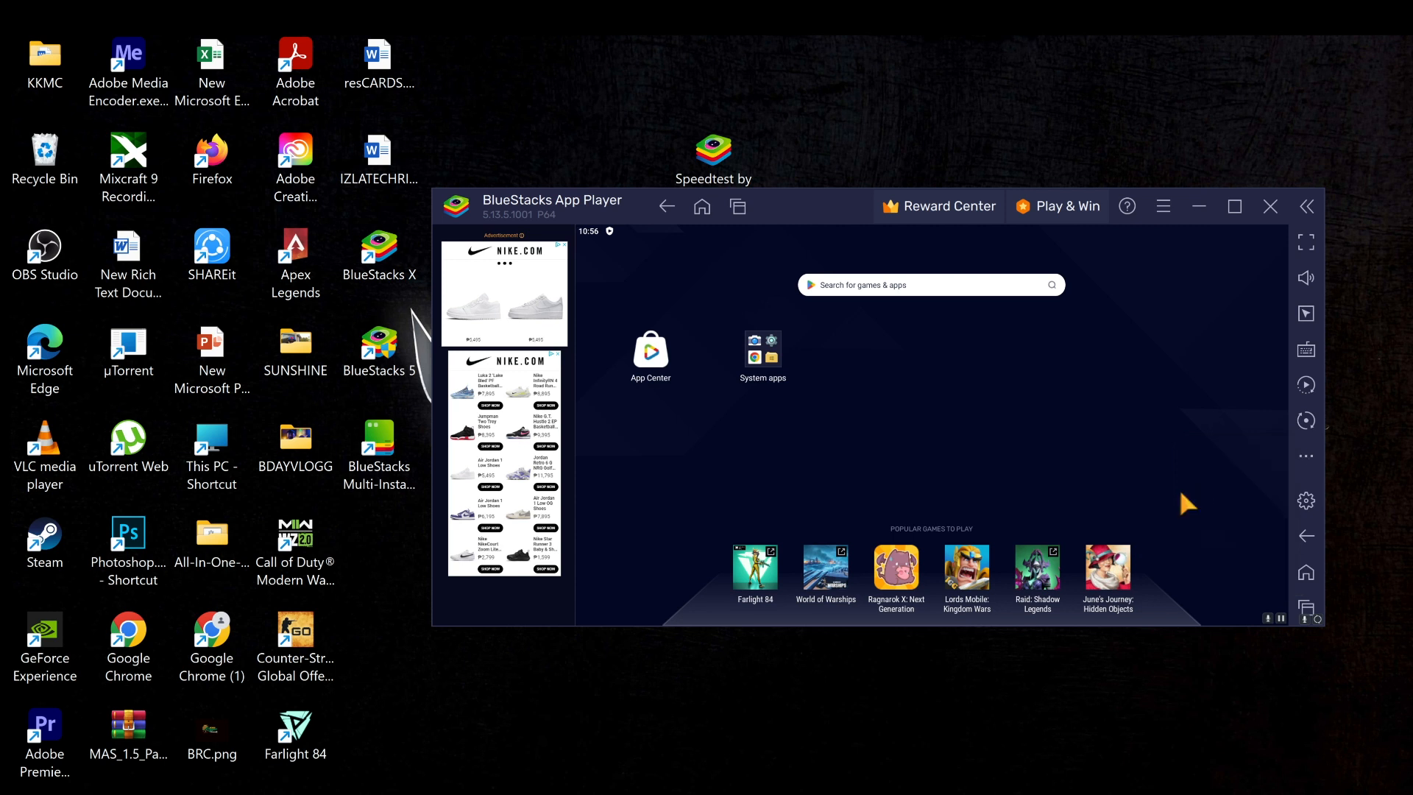
{"action": "left_click", "coordinate": [649, 348]}
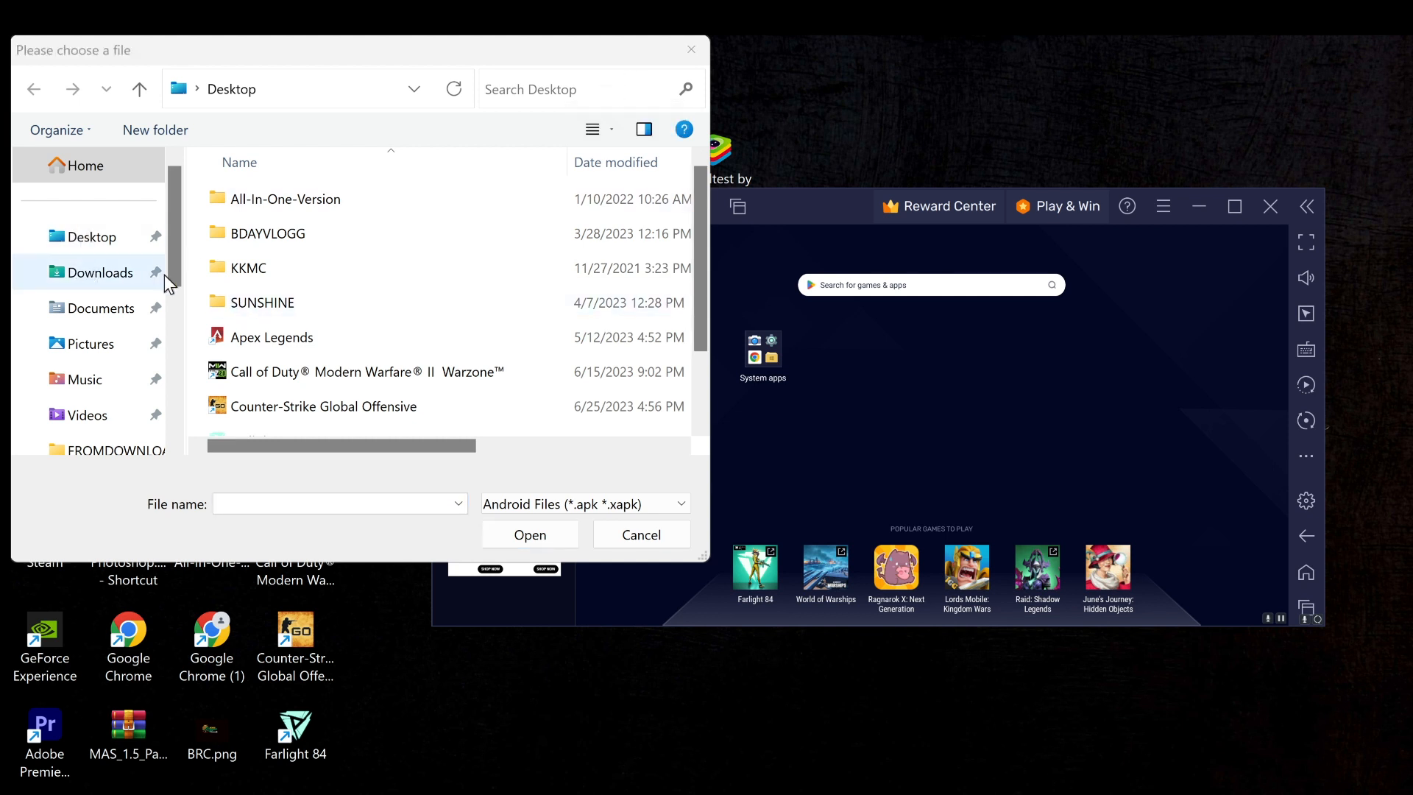
Step: Select Speedtest by Ookla_5.1.1_Apkpure.apk on the Desktop and confirm installing it
{"action": "left_click", "coordinate": [345, 388]}
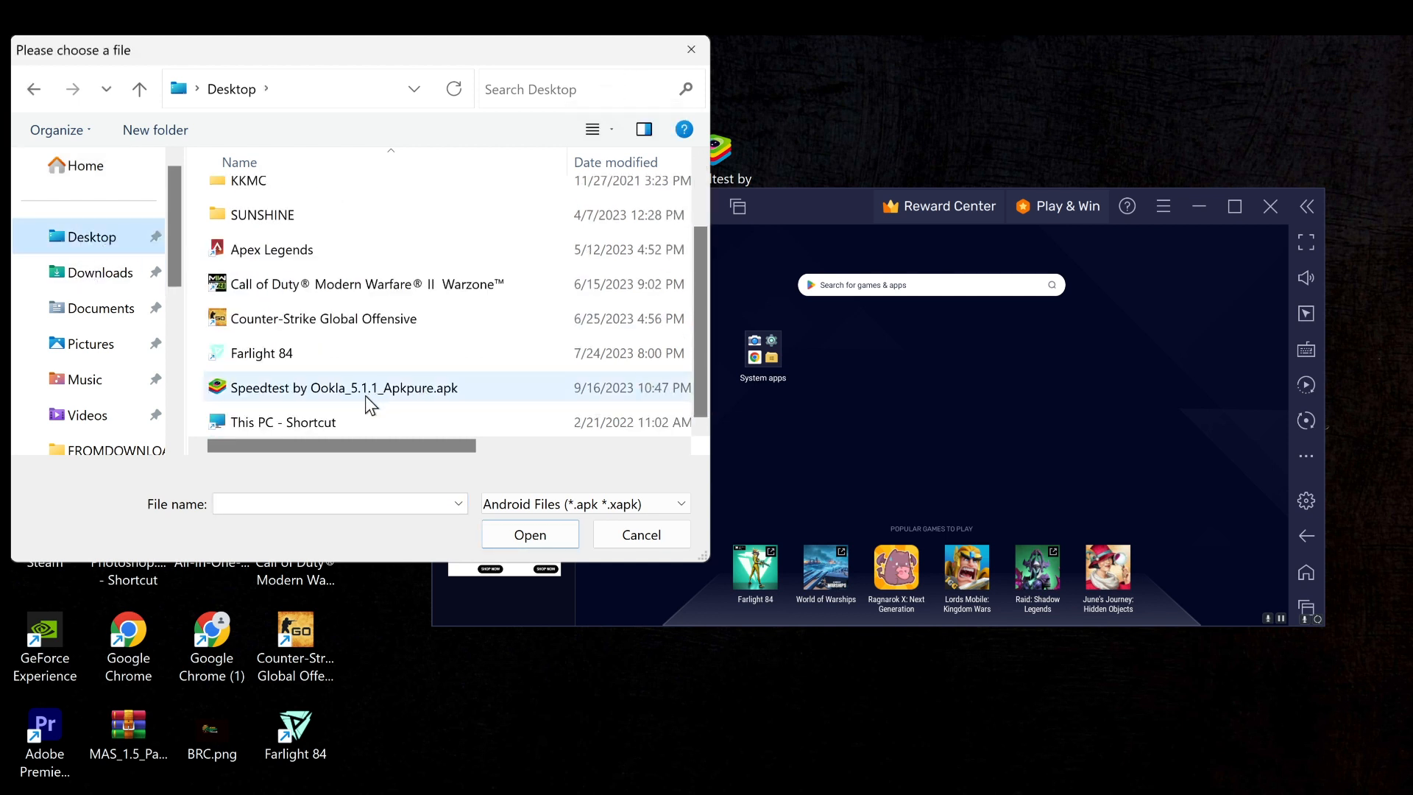
{"action": "left_click", "coordinate": [345, 387]}
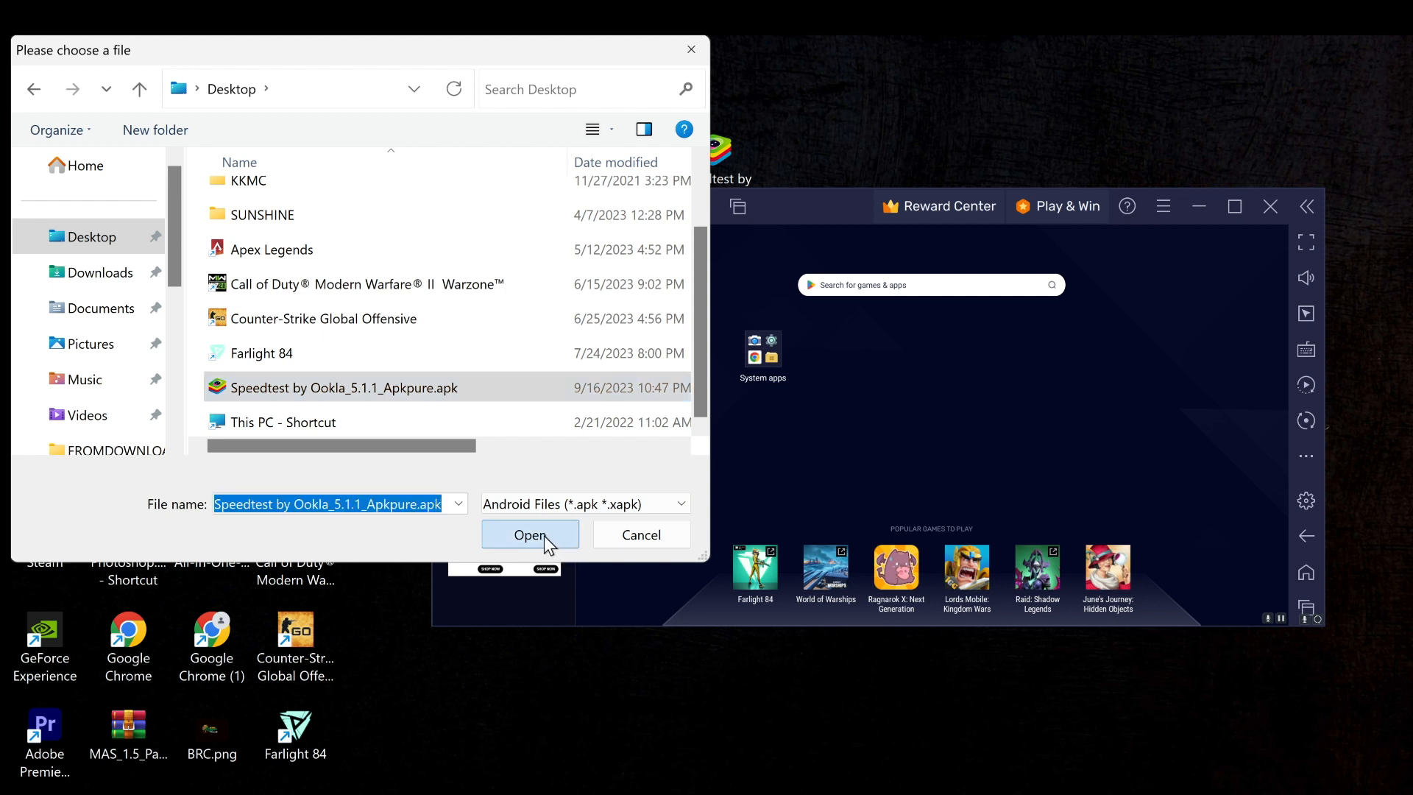
{"action": "left_click", "coordinate": [530, 535]}
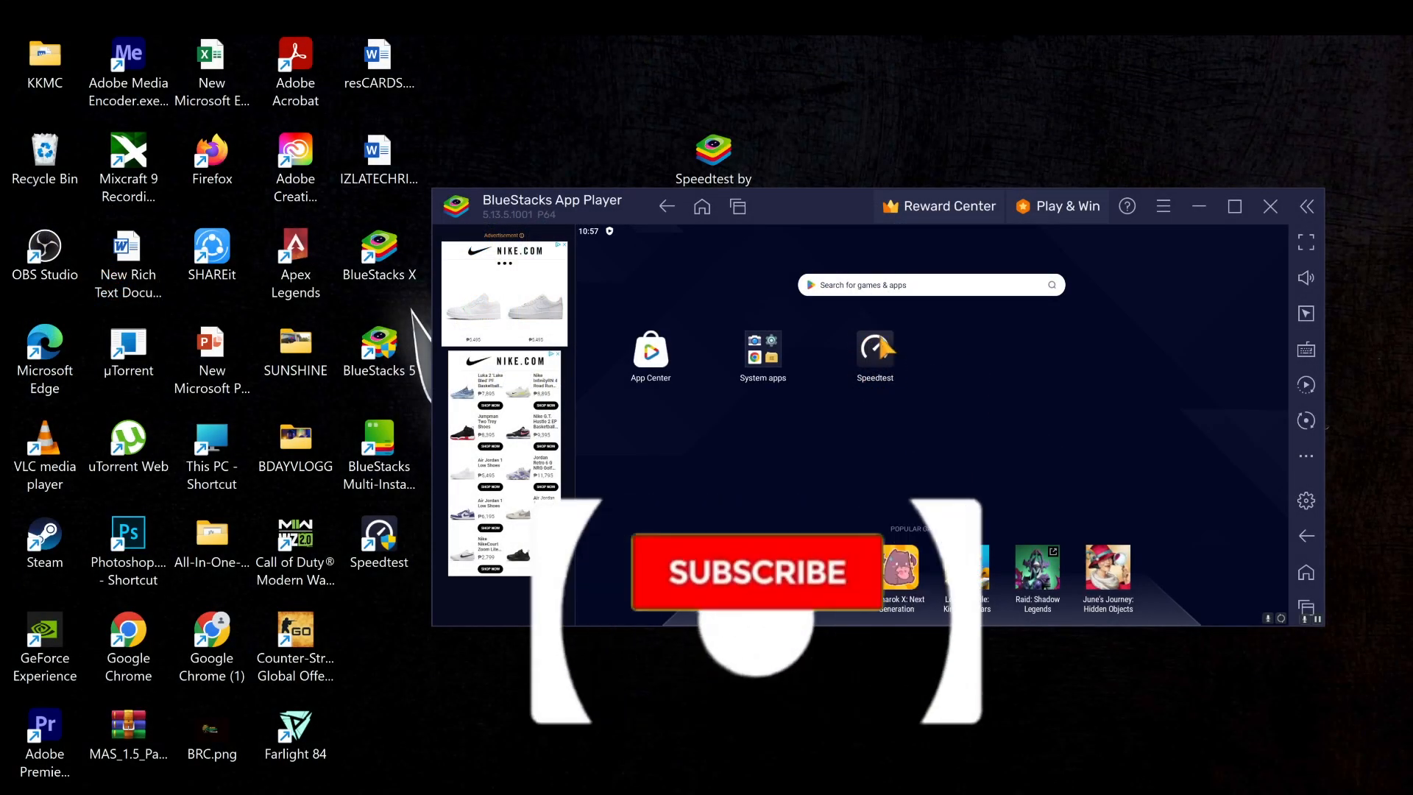
Step: Confirm the finished Speedtest install so its icon shows on the BlueStacks home screen
{"action": "left_click", "coordinate": [755, 571]}
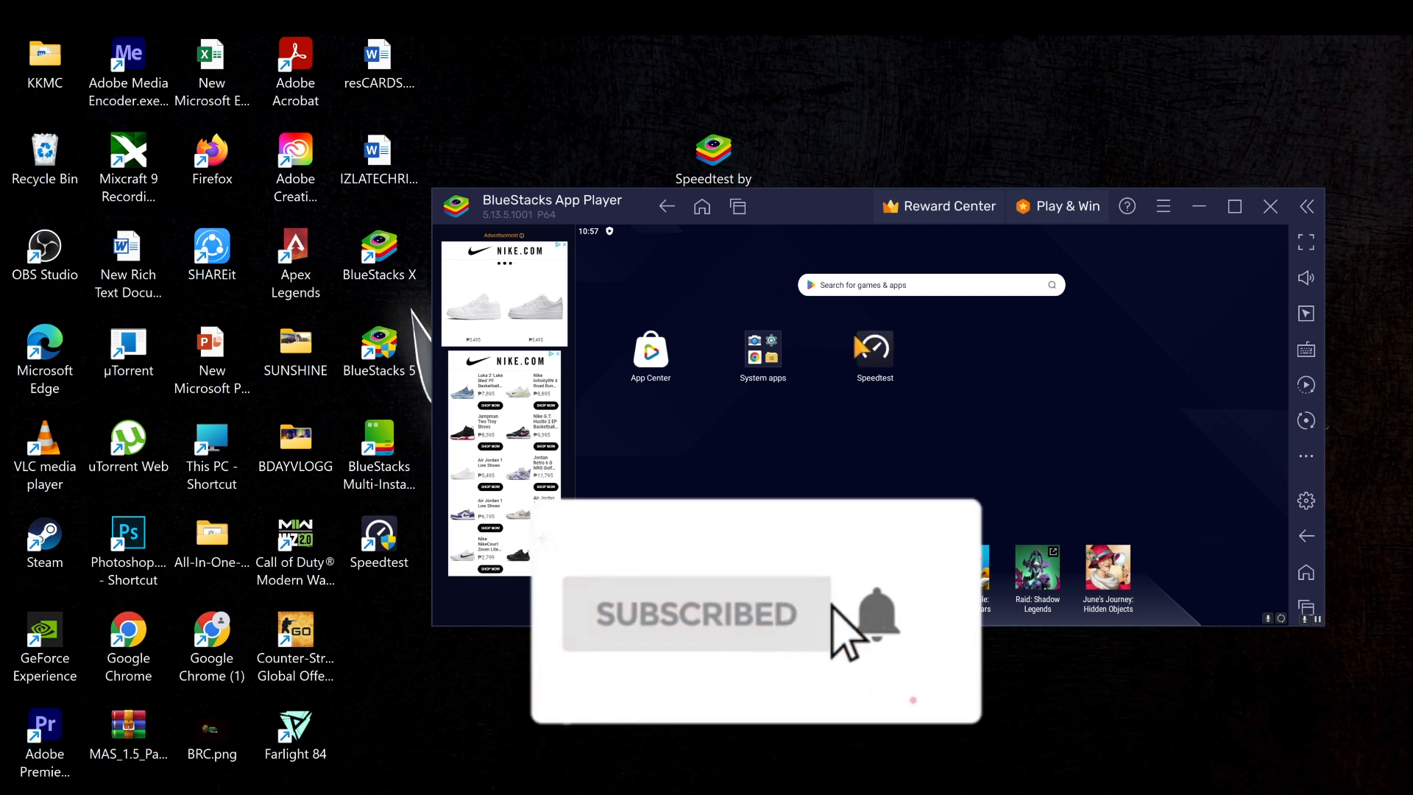